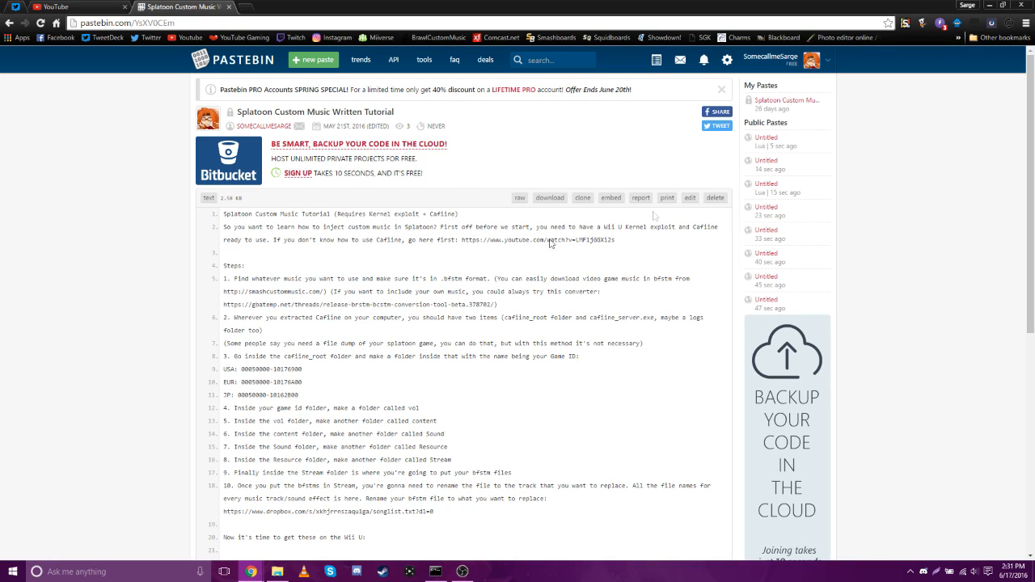
# Scroll the tutorial, check the YouTube link options, and open the smashcustommusic.com Game List in a new tab.
pyautogui.scroll(-3)
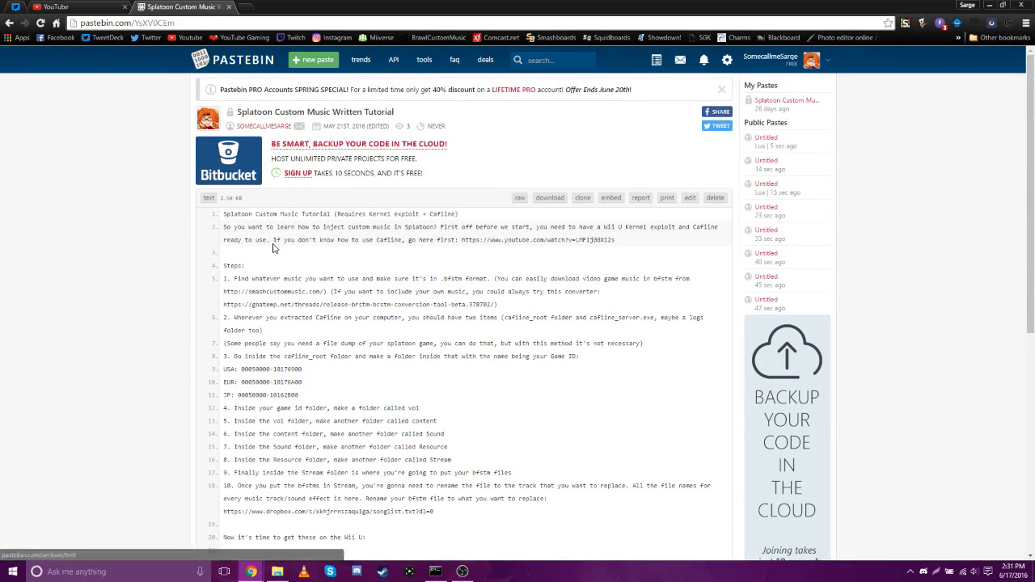
pyautogui.scroll(-3)
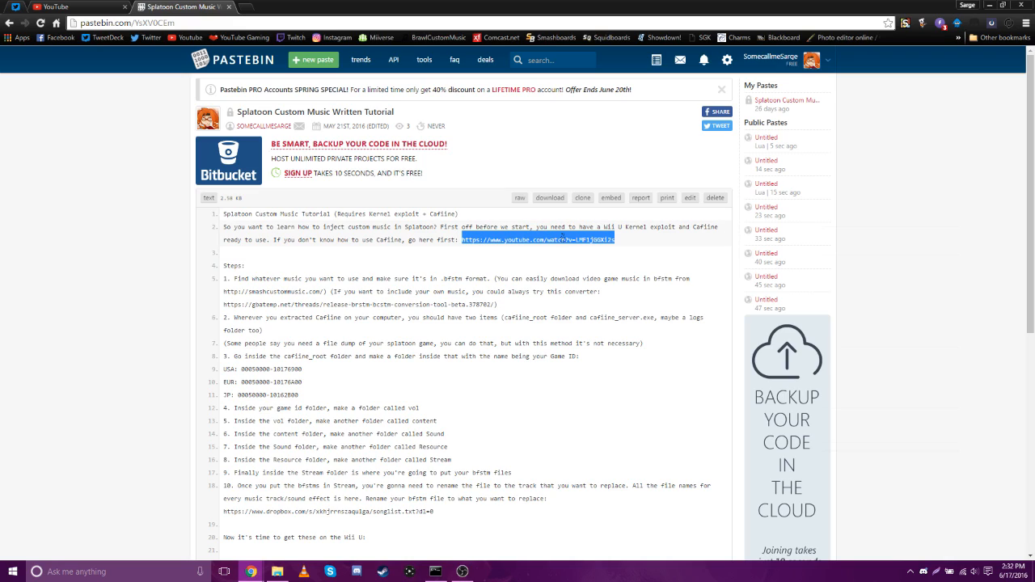
pyautogui.rightClick(534, 239)
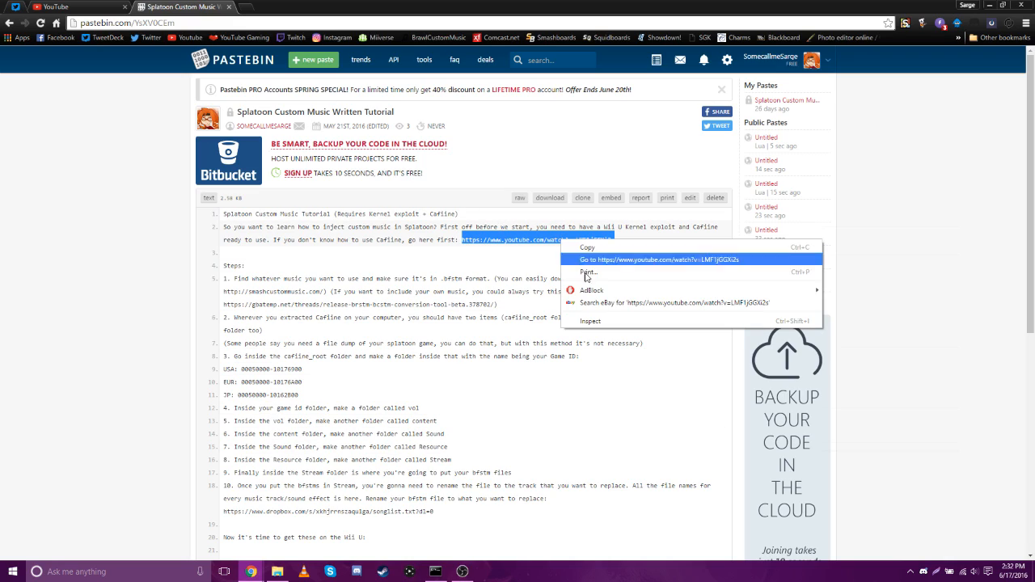
pyautogui.click(311, 262)
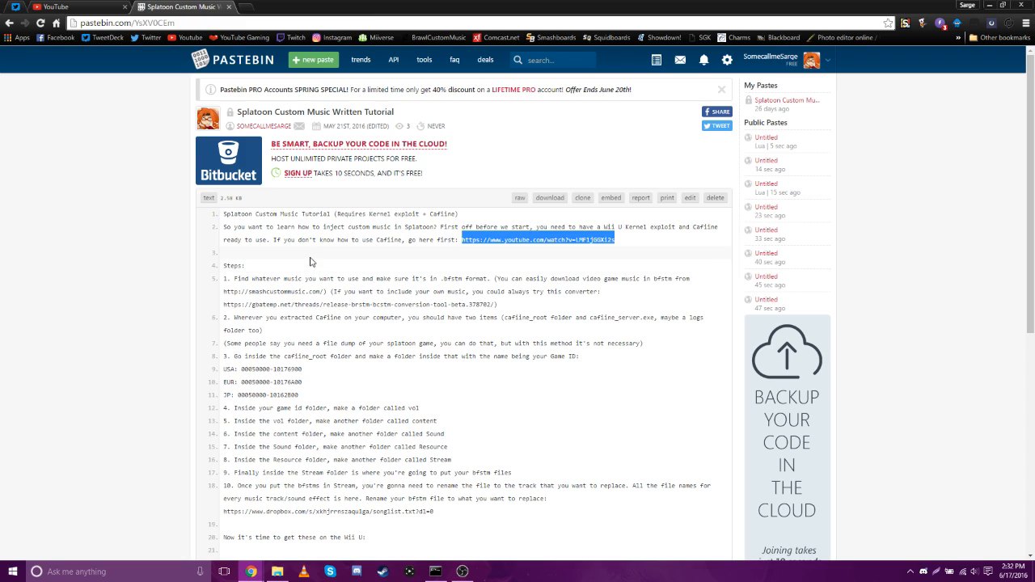
pyautogui.scroll(-3)
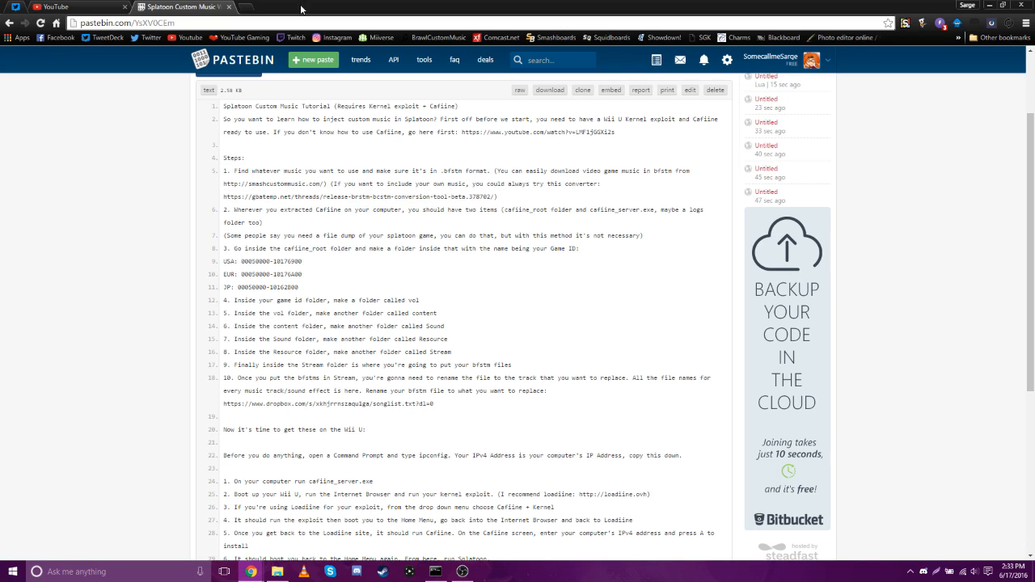
pyautogui.click(288, 6)
pyautogui.write('smashcustommusic.com')
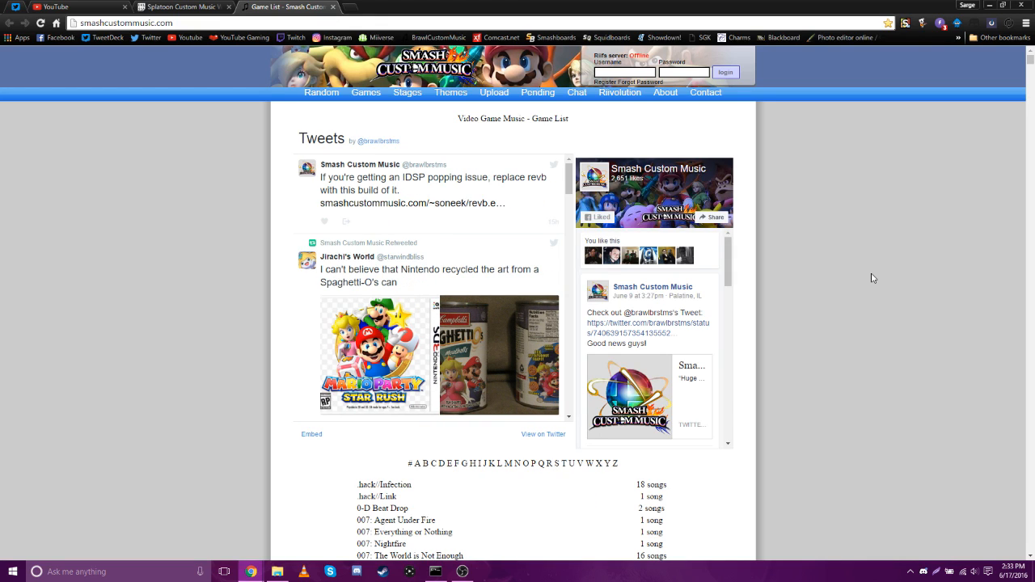
# Open After Burner Climax's Volcanic Islands page, download it as BFSTM and play the preview.
pyautogui.scroll(-3)
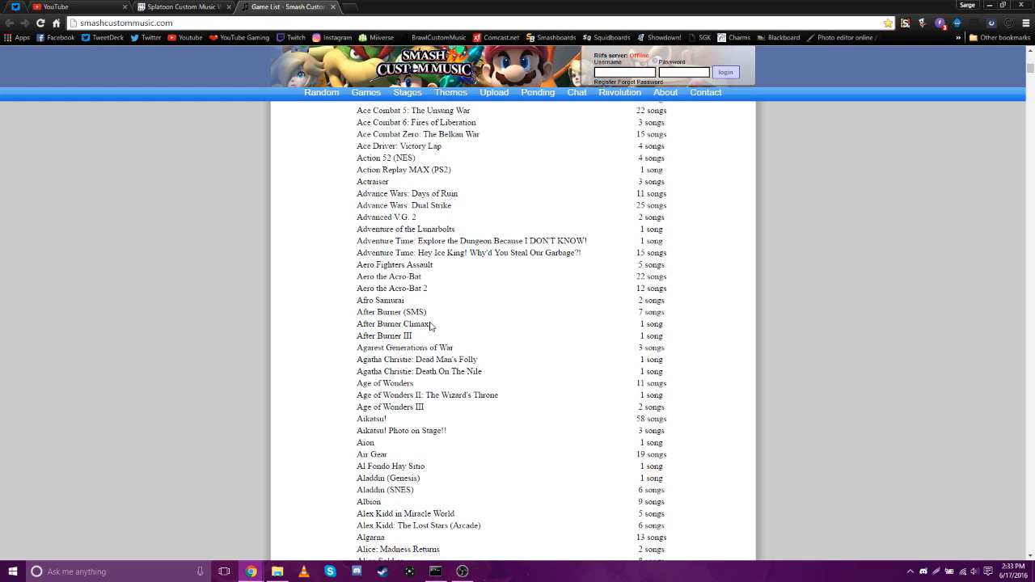
pyautogui.click(391, 324)
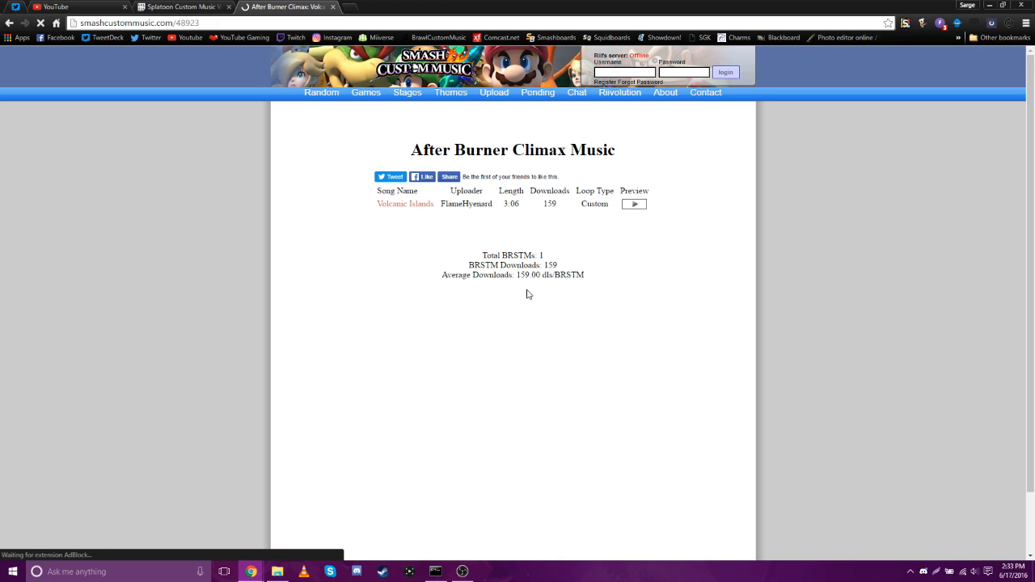
pyautogui.click(404, 204)
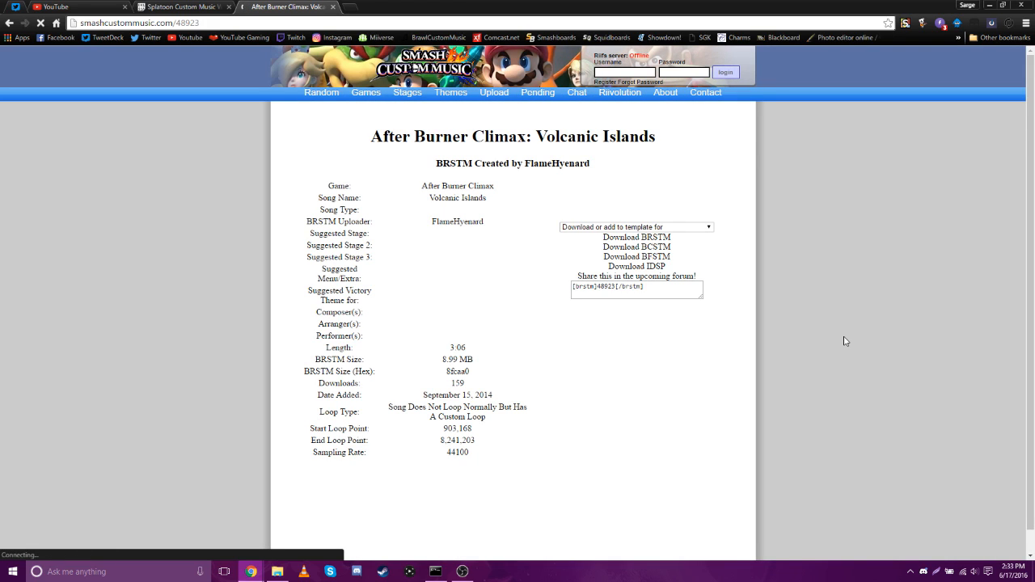
pyautogui.click(637, 266)
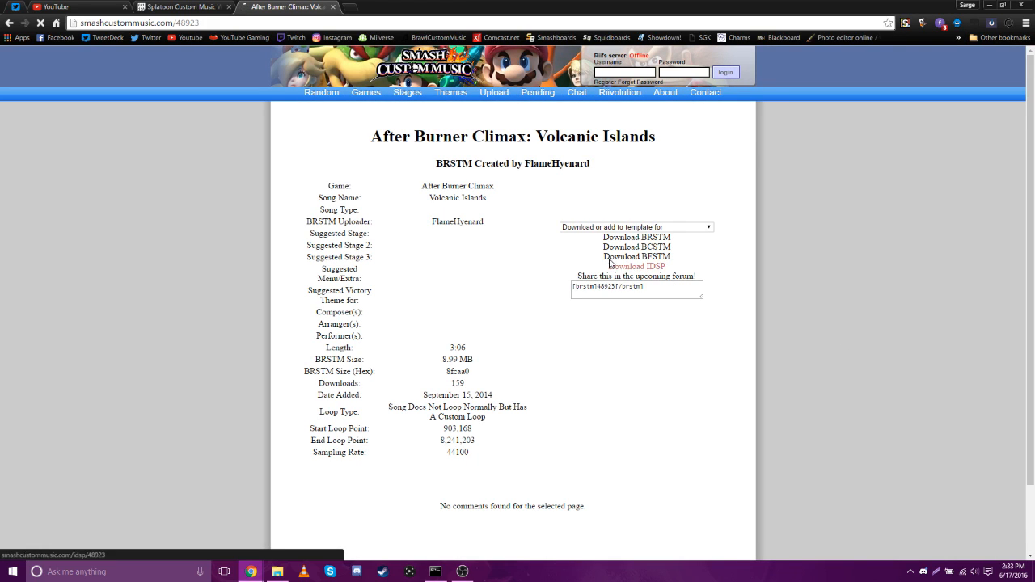
pyautogui.click(638, 255)
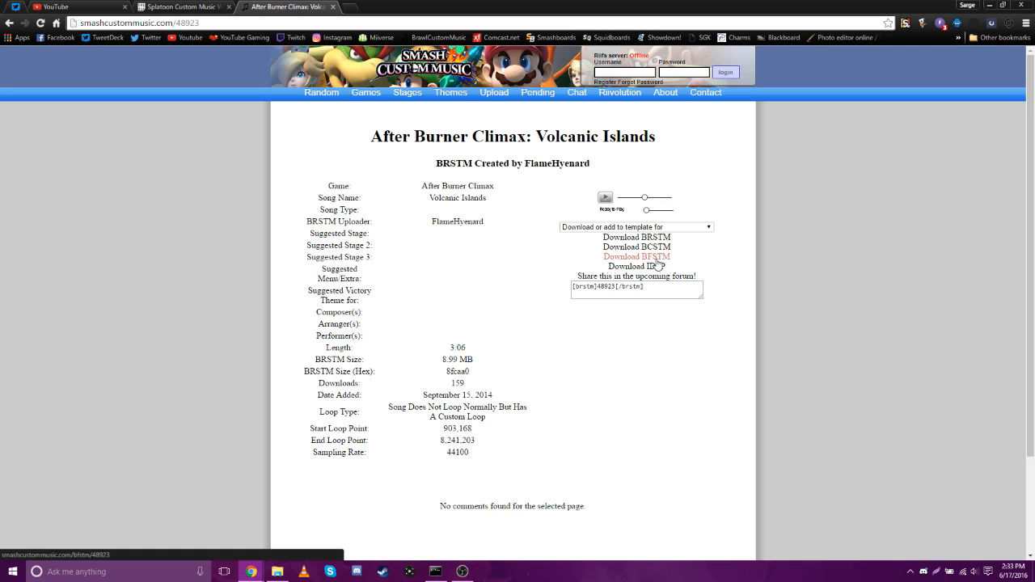
pyautogui.click(636, 197)
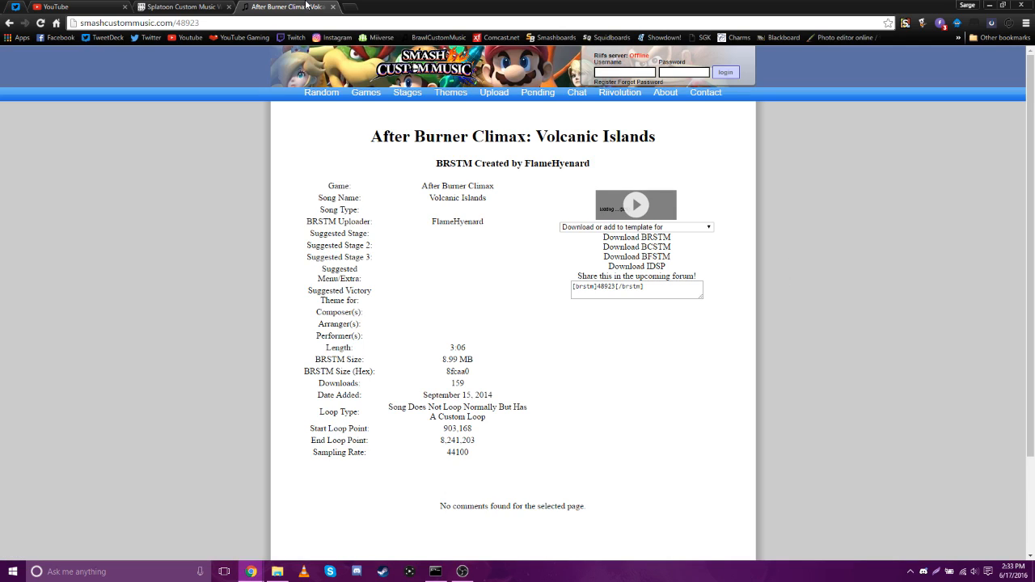
pyautogui.moveTo(476, 256)
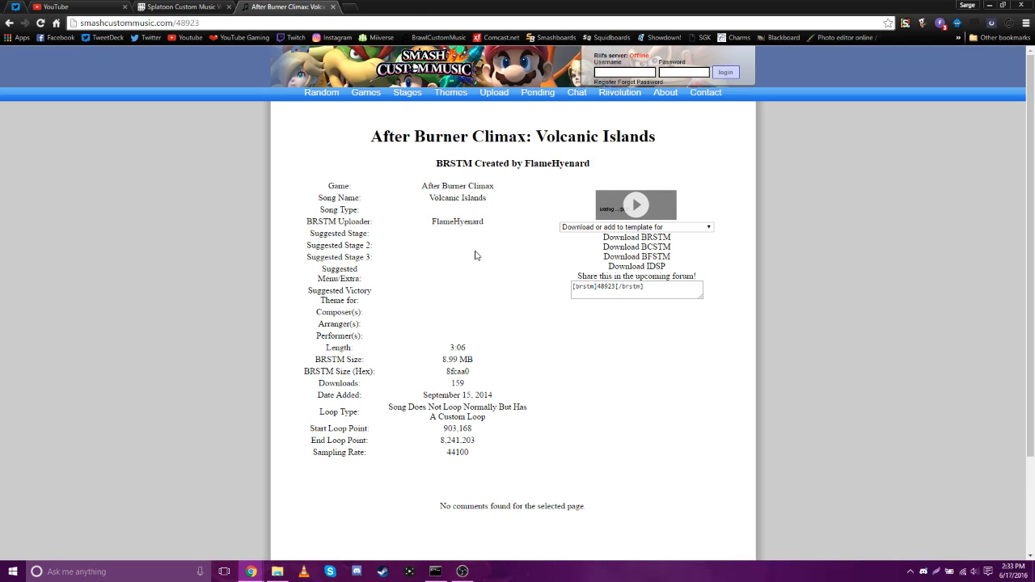
pyautogui.moveTo(476, 115)
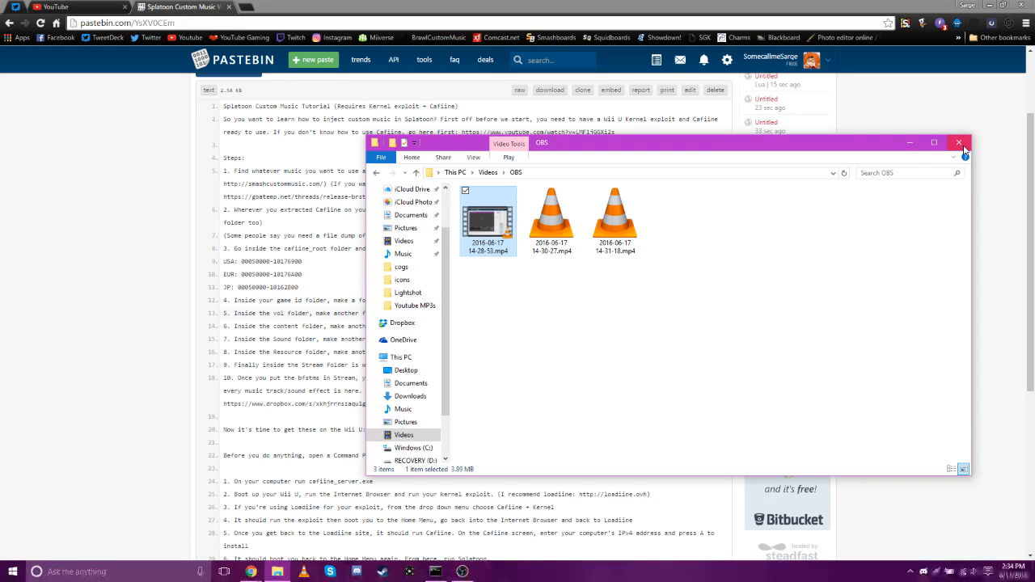
# Close the OBS Videos window, open the Wii U Files folder from the desktop and enter caffine_root.
pyautogui.click(959, 142)
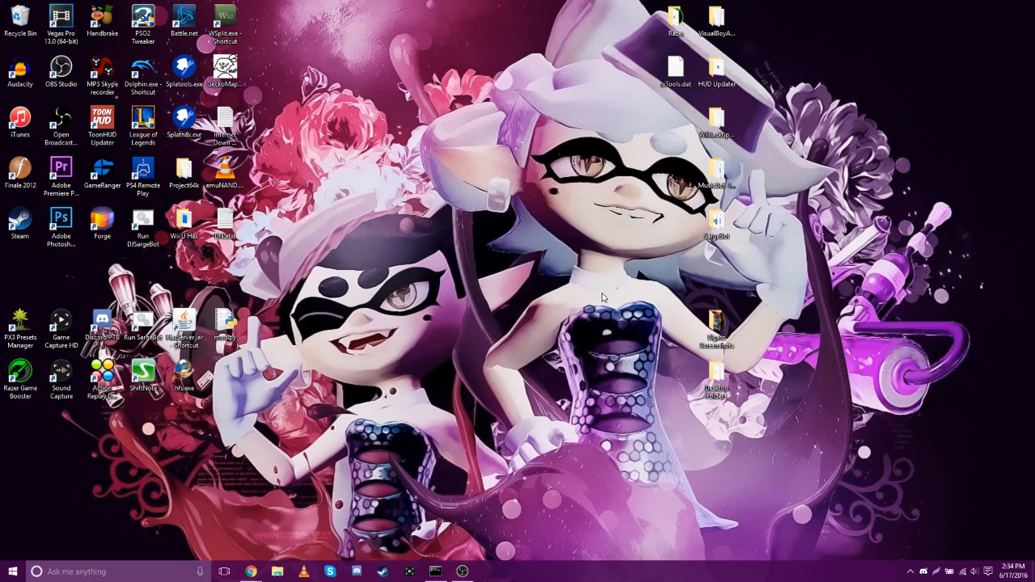
pyautogui.click(184, 223)
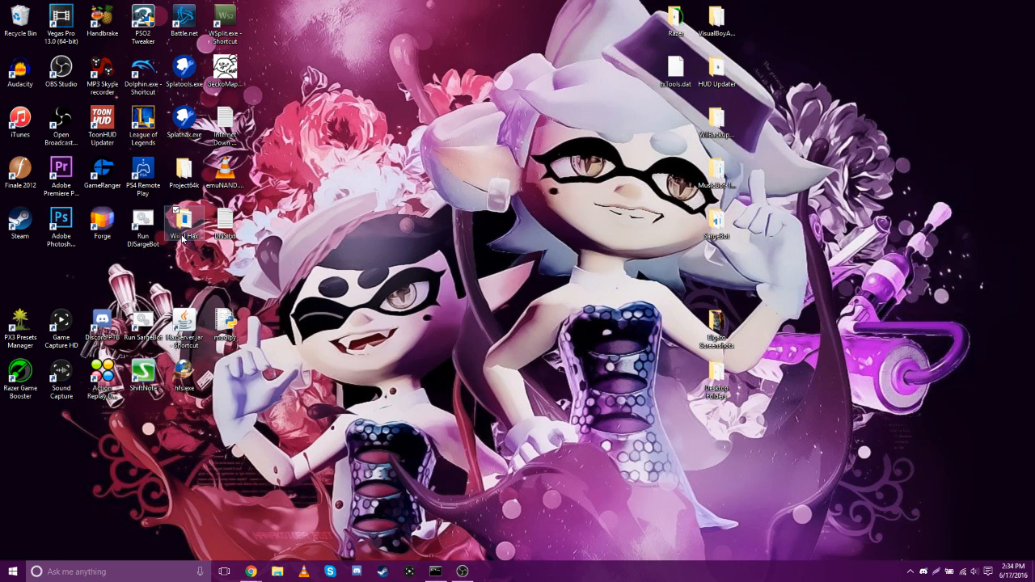
pyautogui.doubleClick(184, 224)
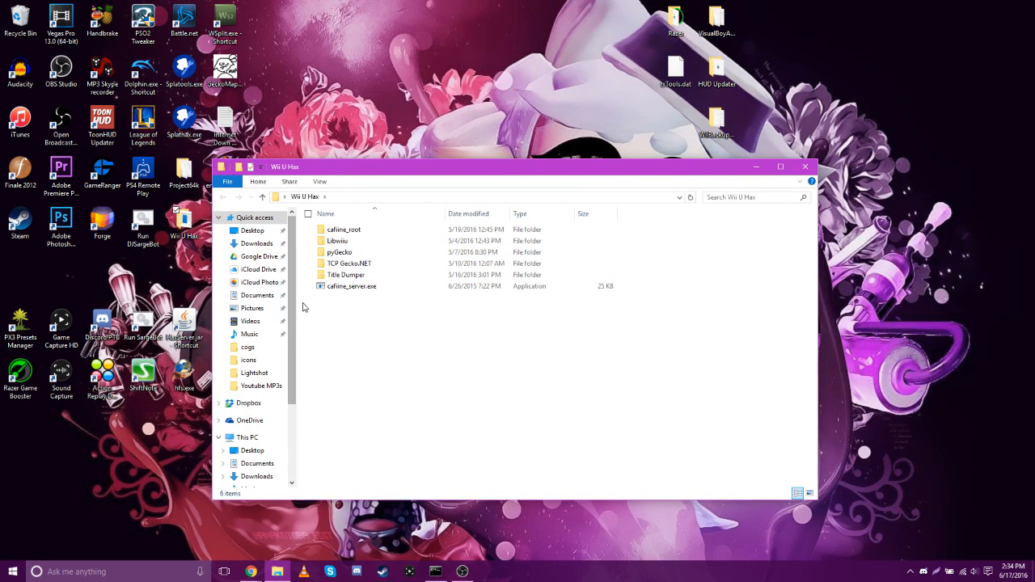
pyautogui.click(343, 229)
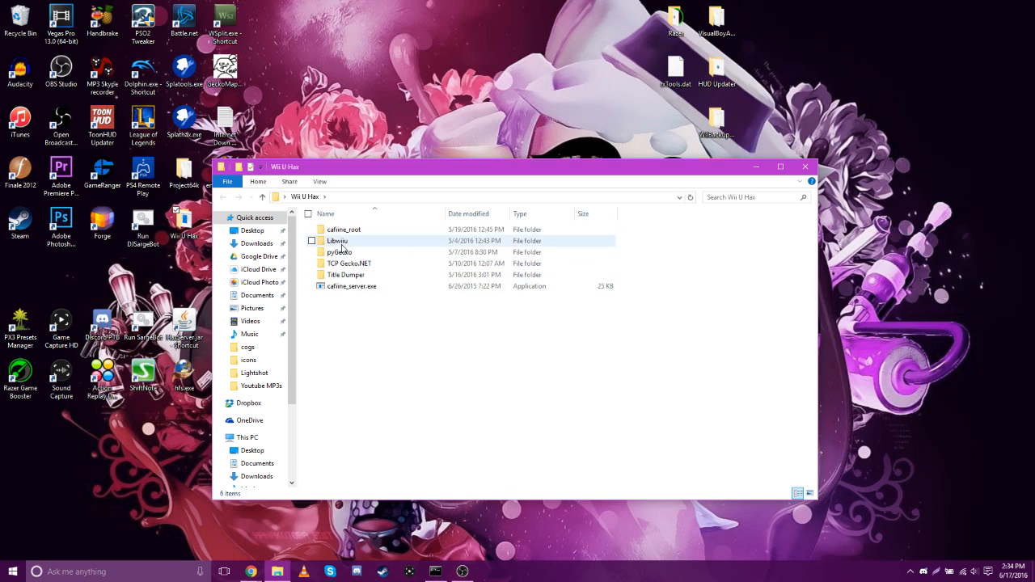
pyautogui.click(453, 347)
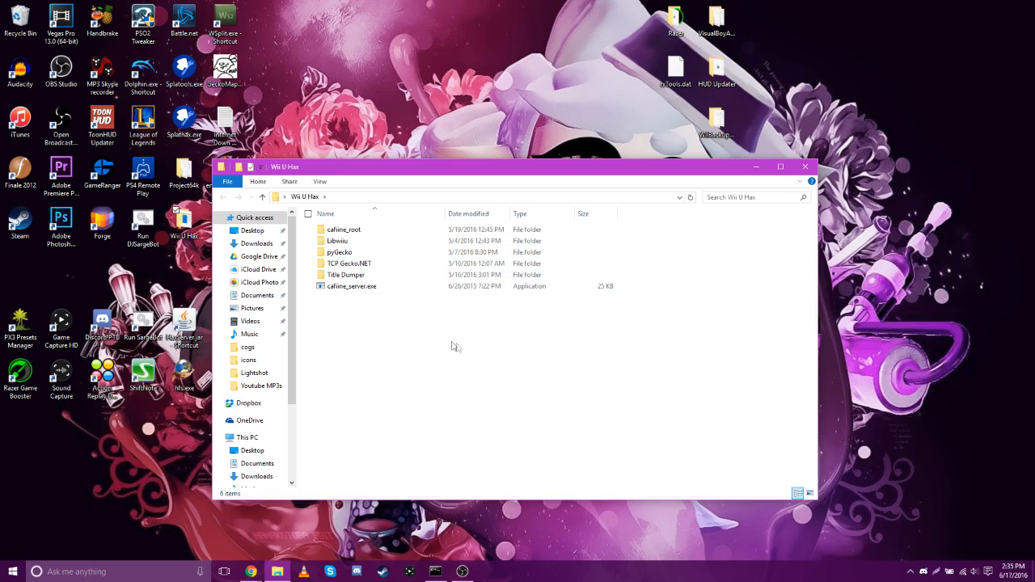
pyautogui.click(353, 285)
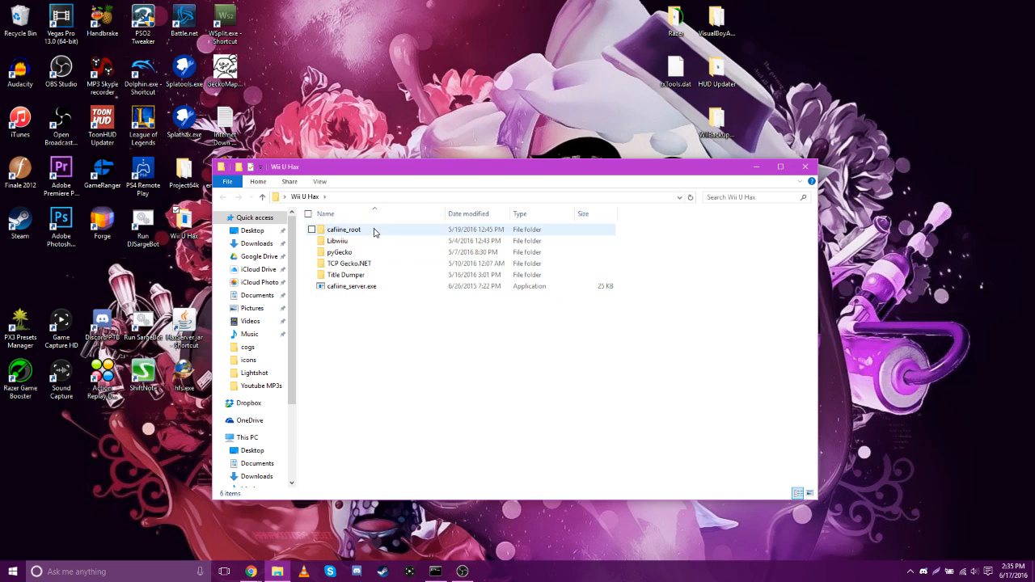
pyautogui.doubleClick(343, 230)
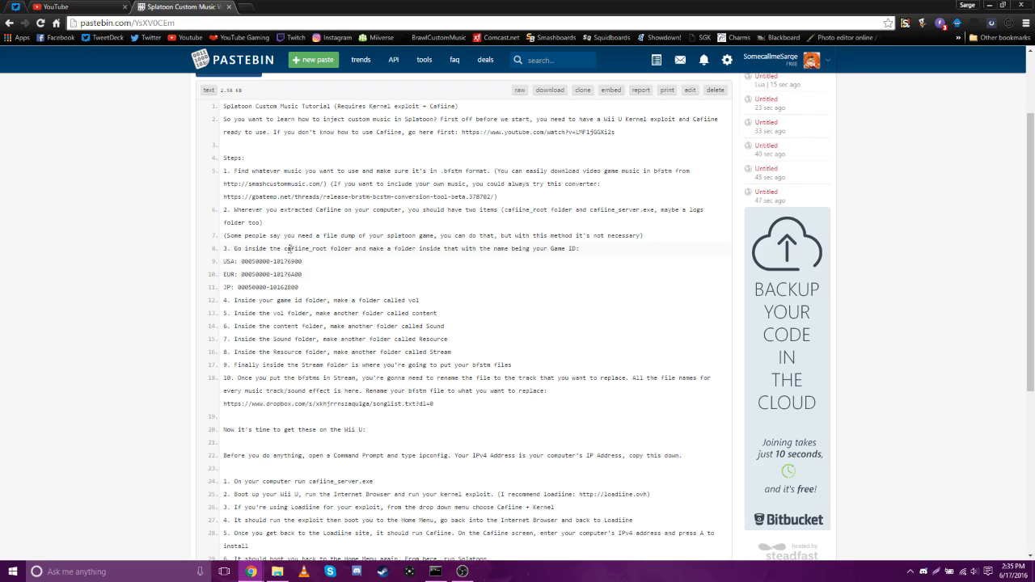
# Highlight the USA, EUR and JP Splatoon game ID lines in the paste, then clear the highlight.
pyautogui.moveTo(241, 261); pyautogui.dragTo(306, 288)
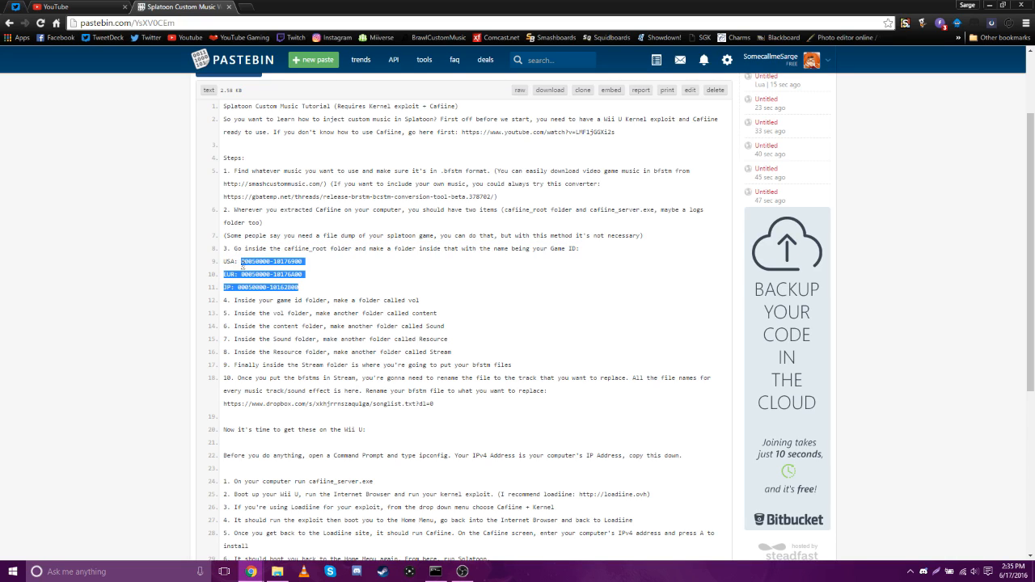
pyautogui.click(239, 269)
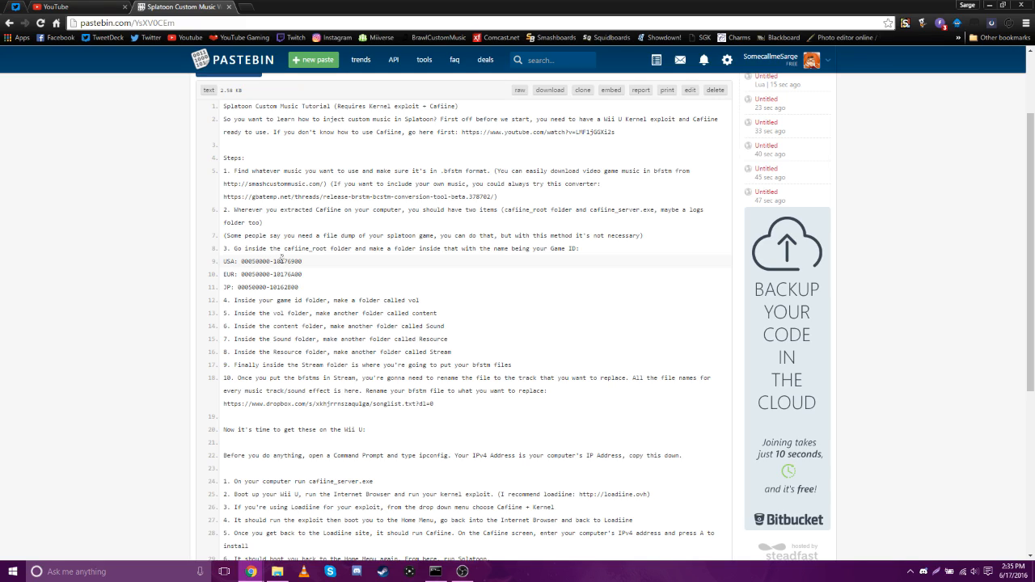
pyautogui.moveTo(322, 259)
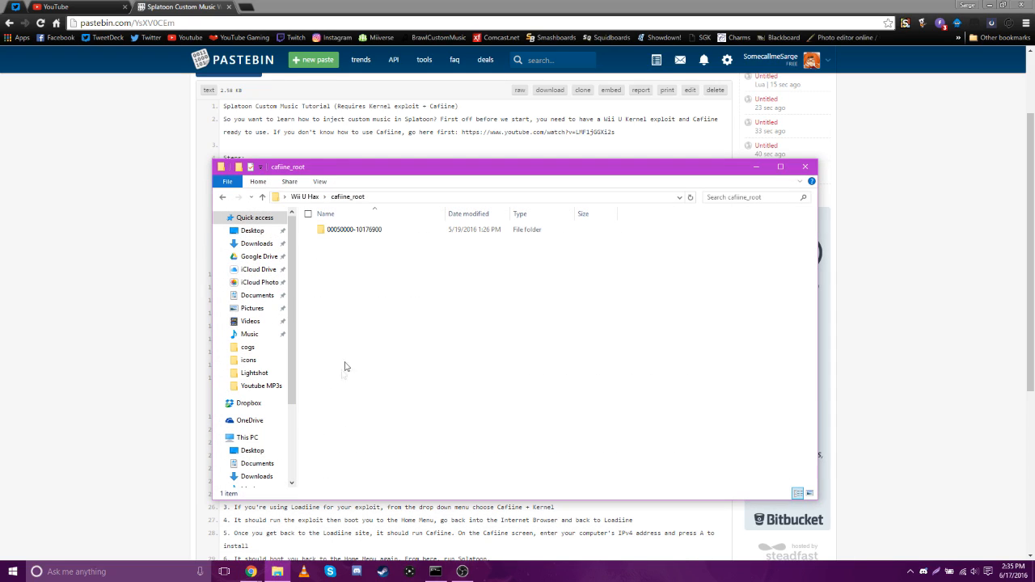
# Open the game ID folder and drill through vol, content, Sound and Resource into the Stream folder of BFSTM files.
pyautogui.click(353, 230)
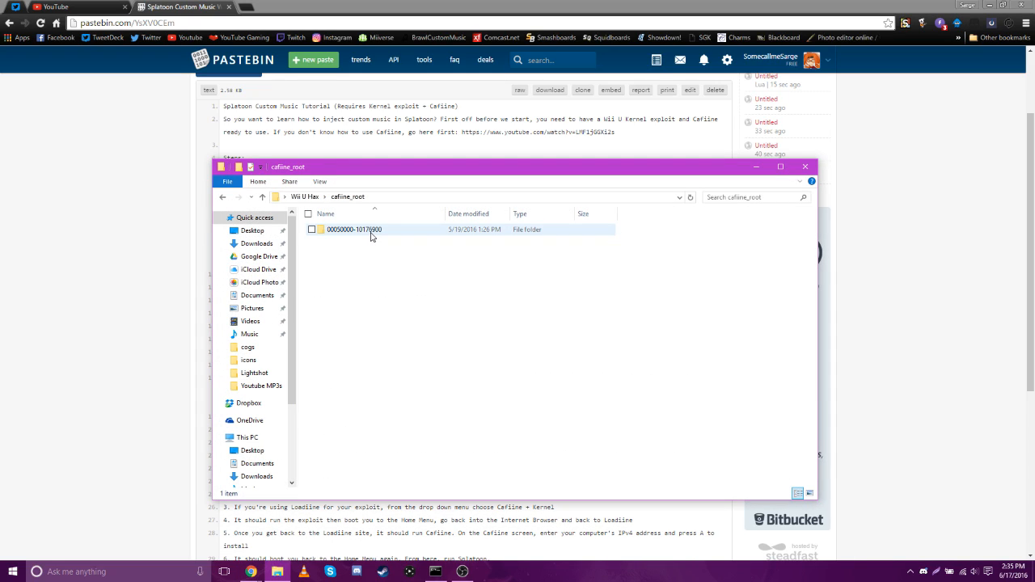
pyautogui.doubleClick(353, 230)
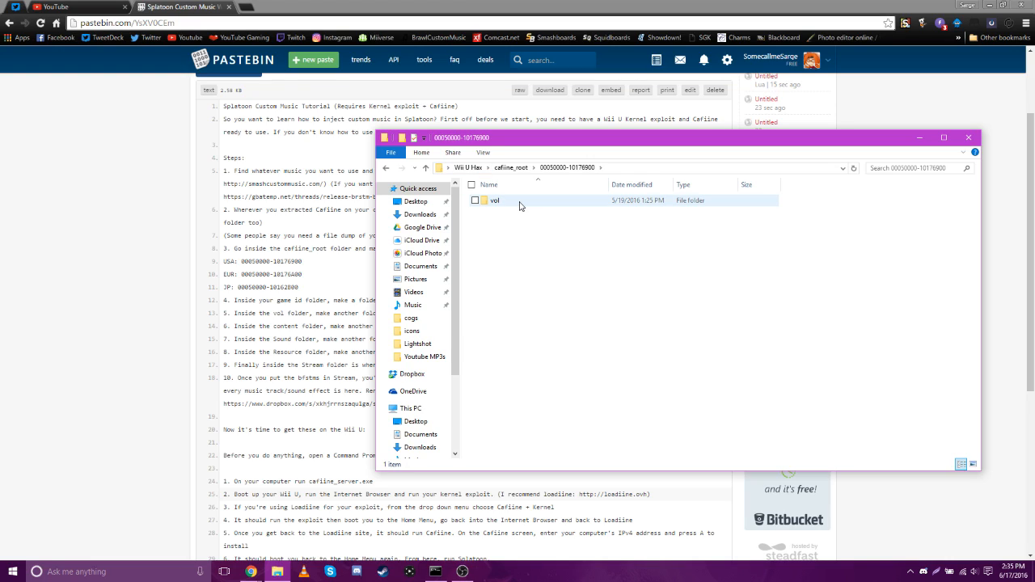
pyautogui.doubleClick(495, 200)
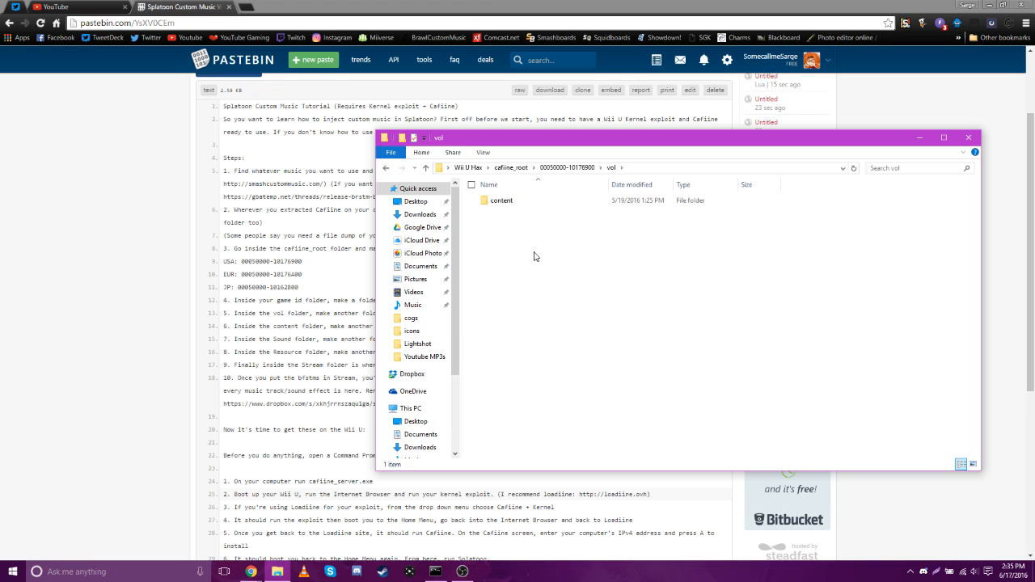
pyautogui.click(502, 200)
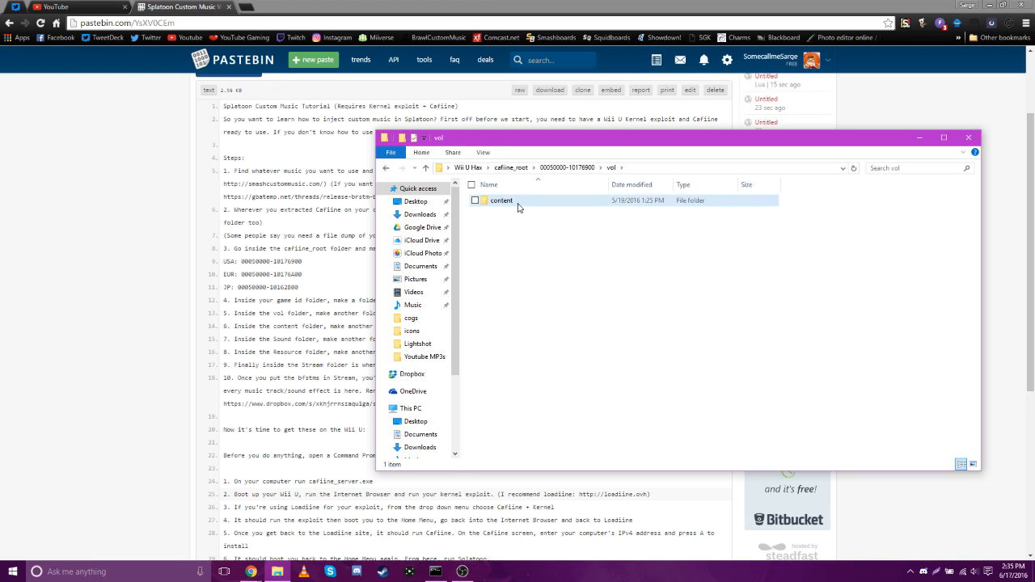
pyautogui.doubleClick(502, 201)
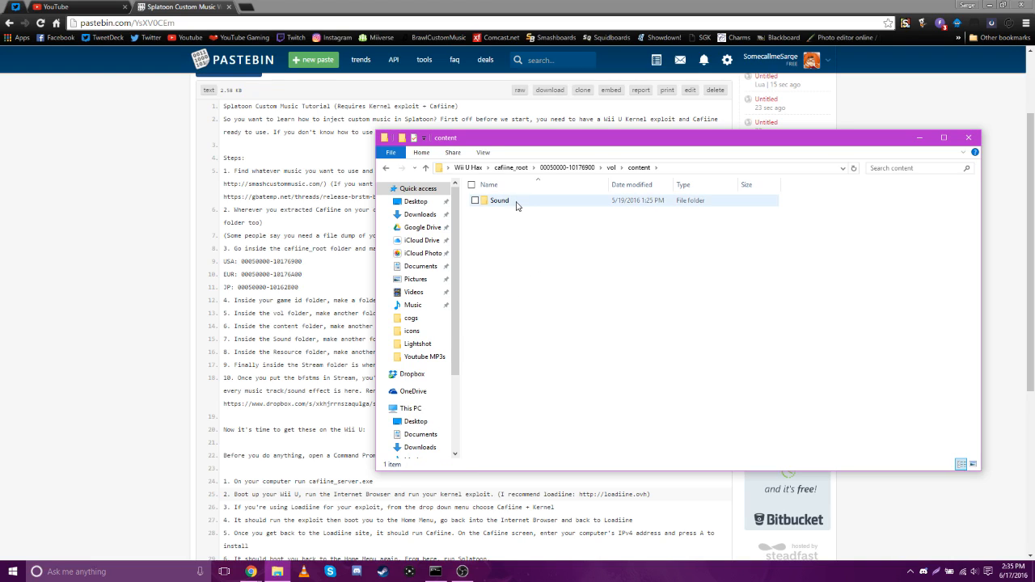
pyautogui.doubleClick(498, 201)
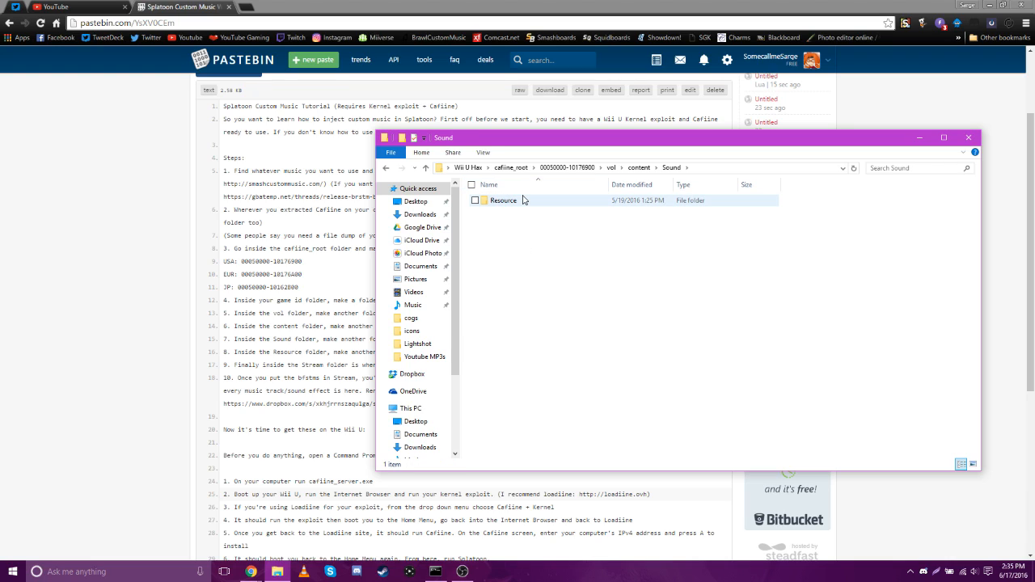
pyautogui.doubleClick(503, 200)
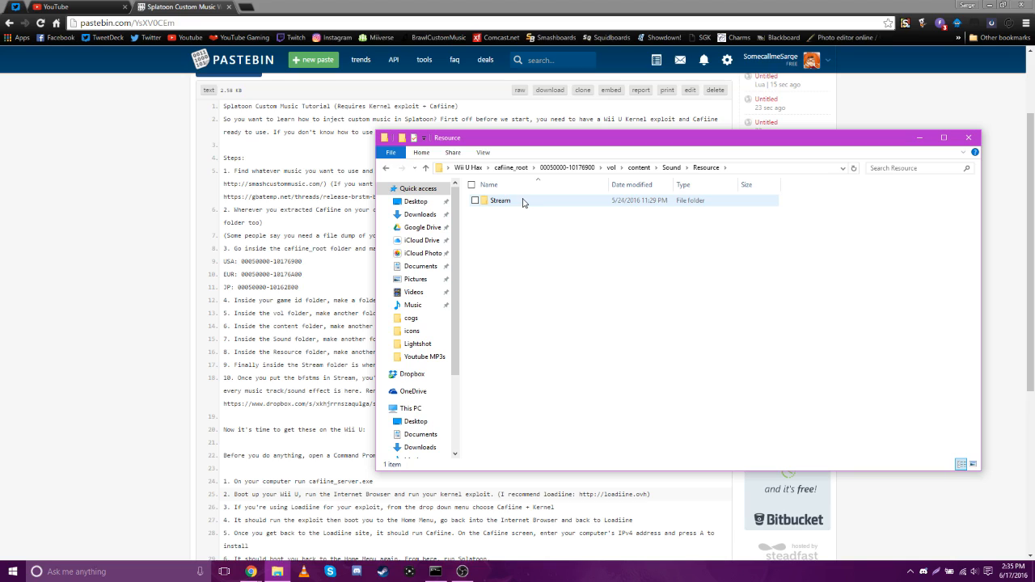
pyautogui.doubleClick(501, 200)
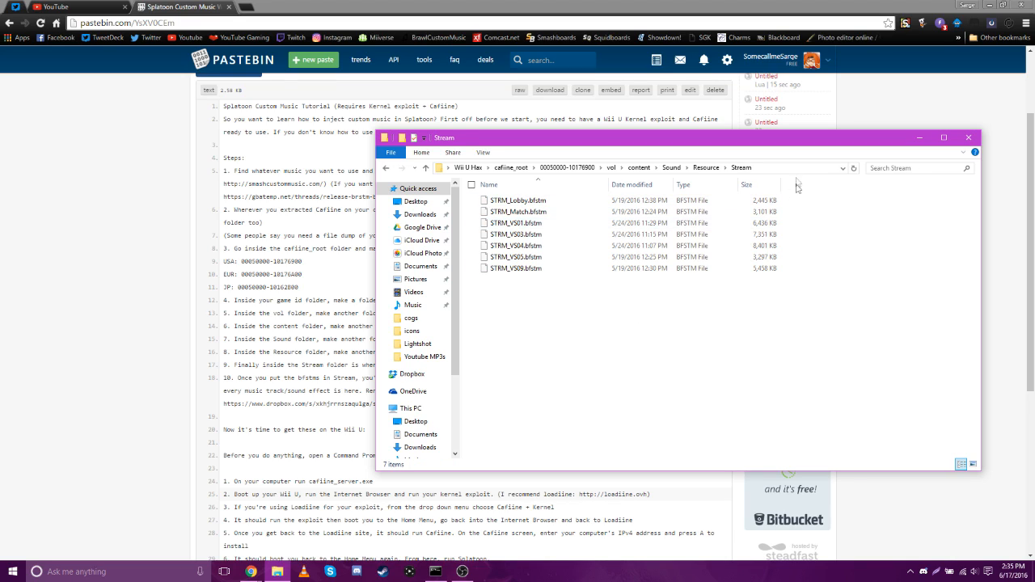
pyautogui.moveTo(611, 372)
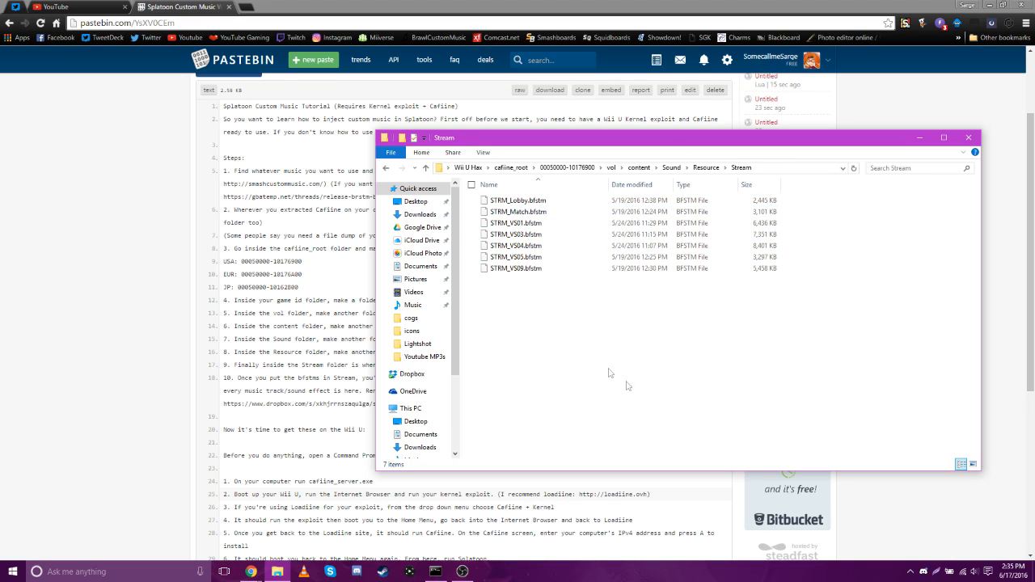
pyautogui.click(516, 255)
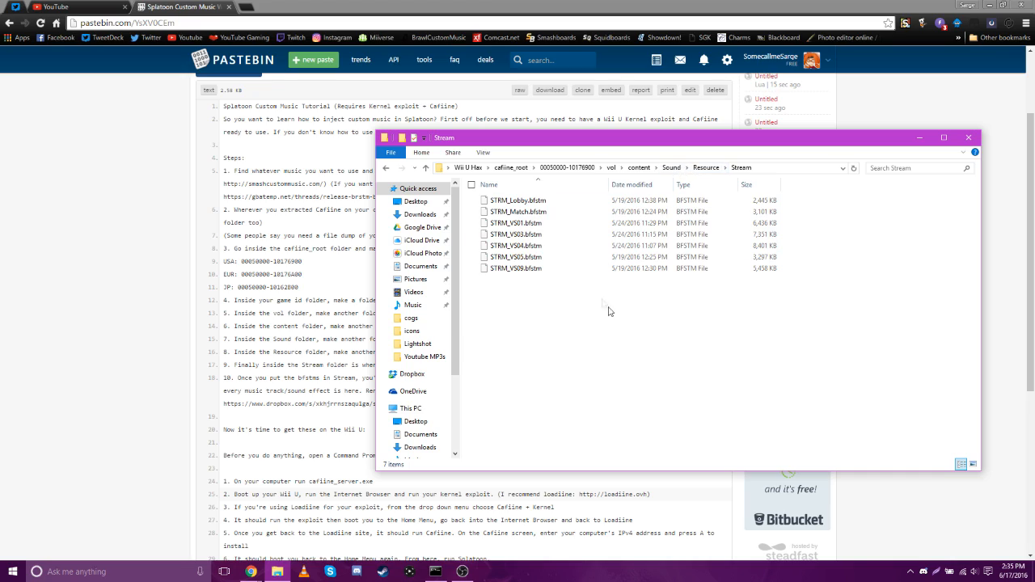
pyautogui.moveTo(748, 353)
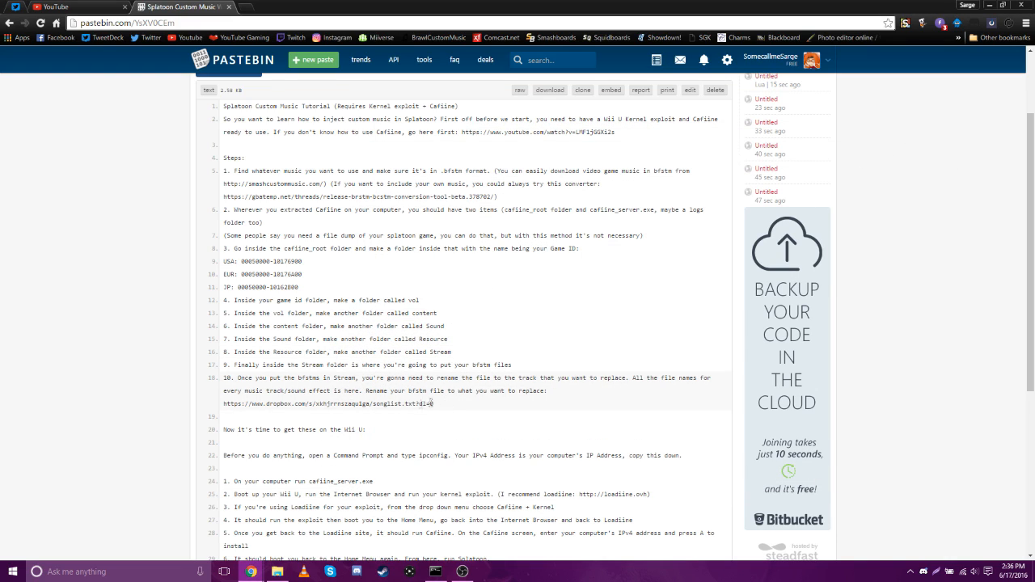
# Open the step 10 Dropbox songlist.txt link in a new tab via its context menu.
pyautogui.rightClick(326, 404)
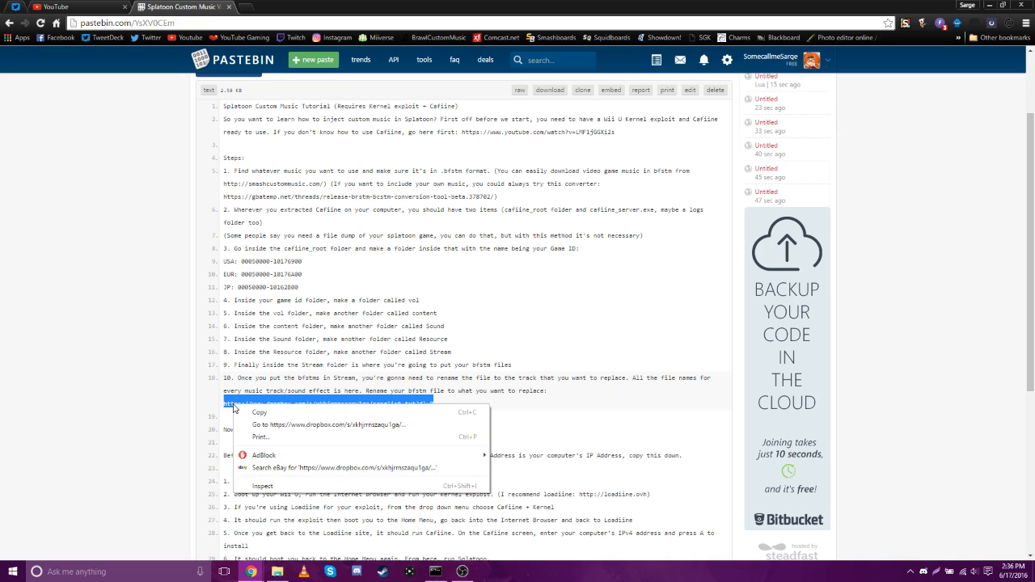
pyautogui.click(329, 424)
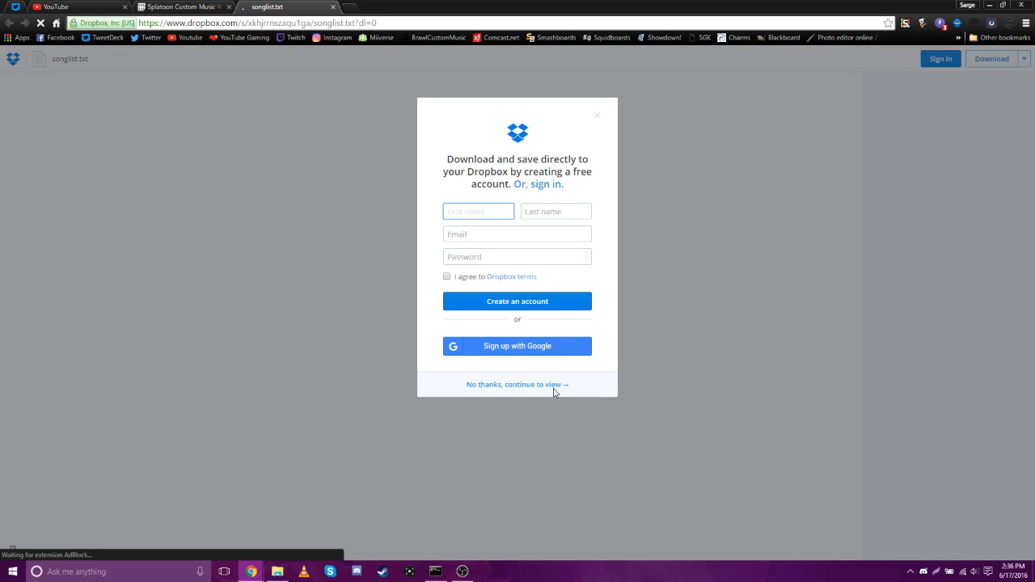
# Choose 'No thanks, continue to view', read songlist.txt and highlight the Online Matches track names.
pyautogui.click(518, 385)
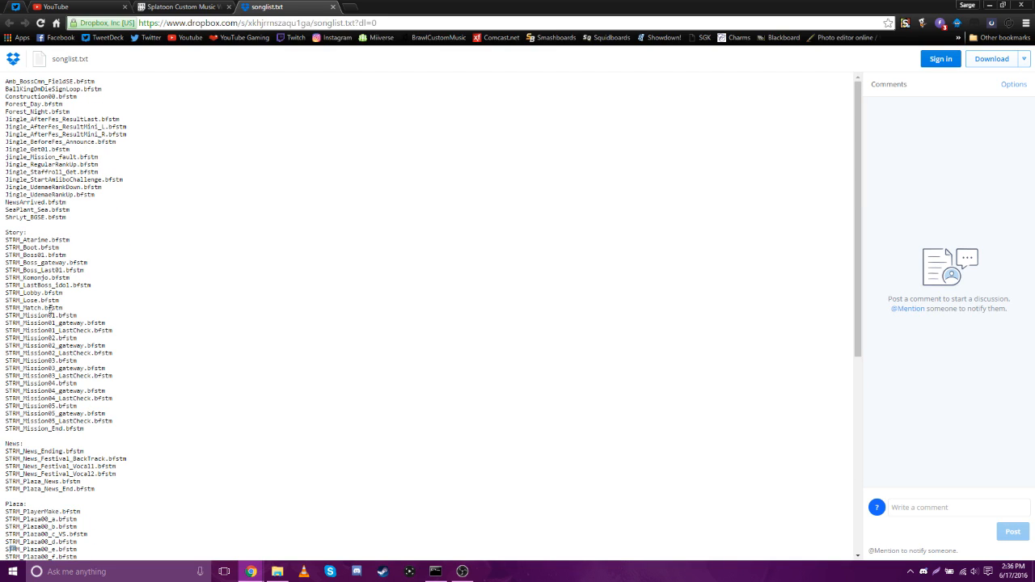
pyautogui.scroll(-3)
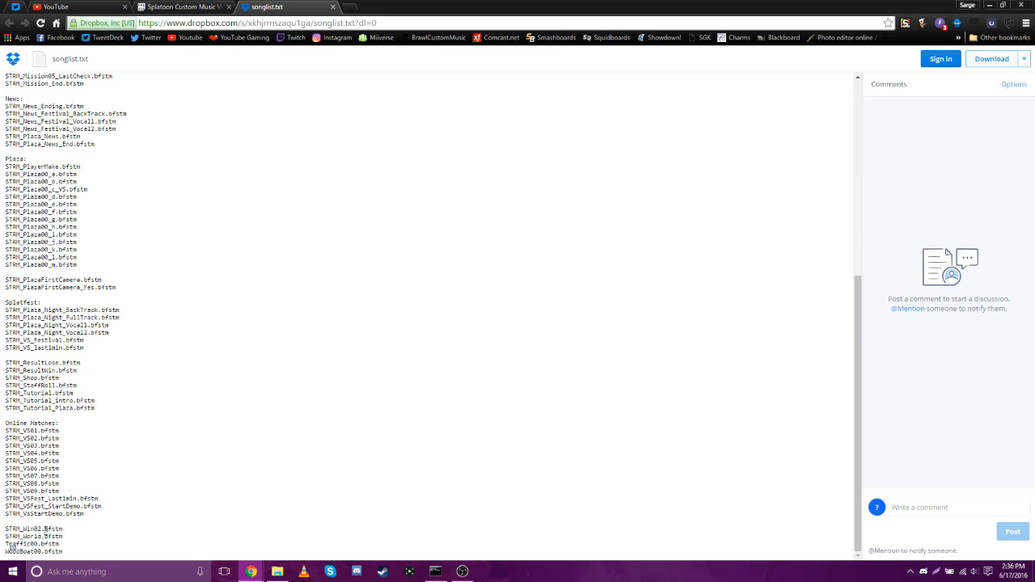
pyautogui.moveTo(8, 432); pyautogui.dragTo(48, 551)
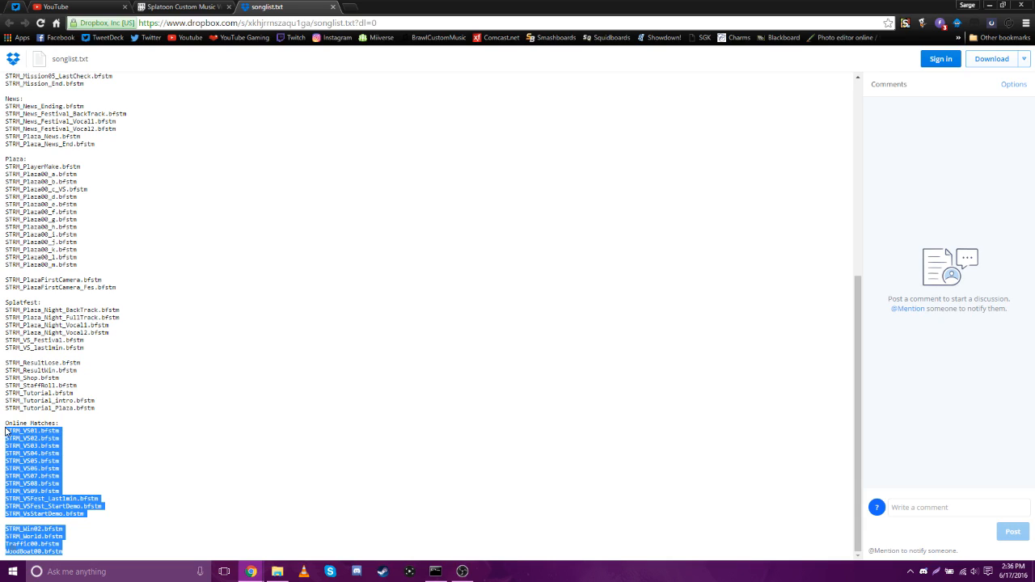
pyautogui.click(126, 398)
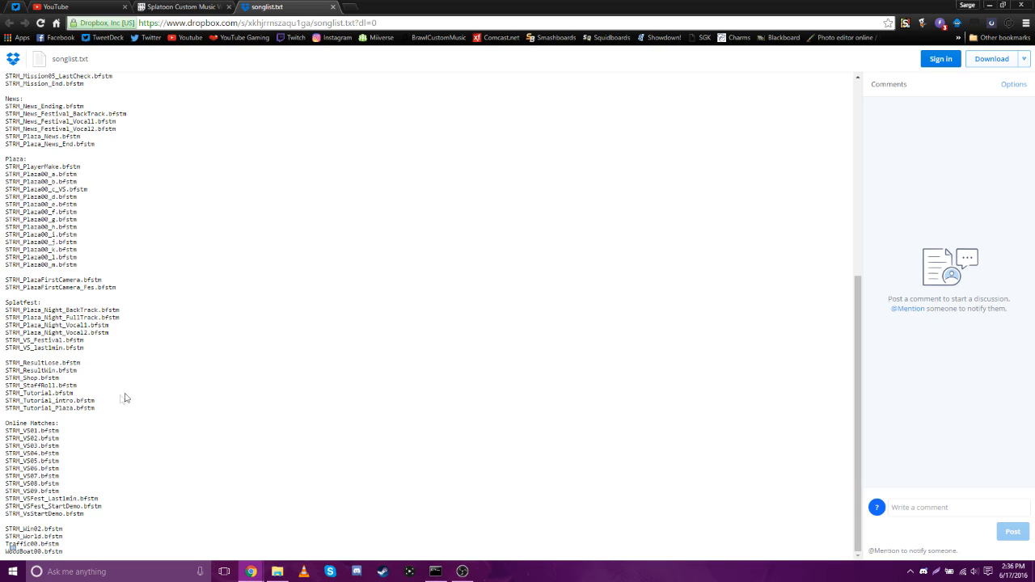
pyautogui.moveTo(100, 360)
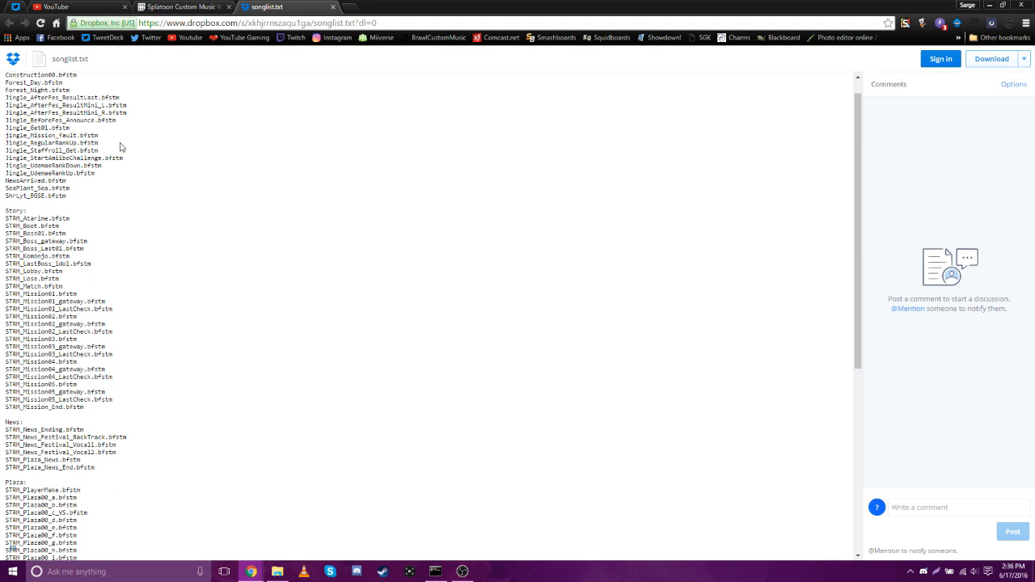
pyautogui.scroll(3)
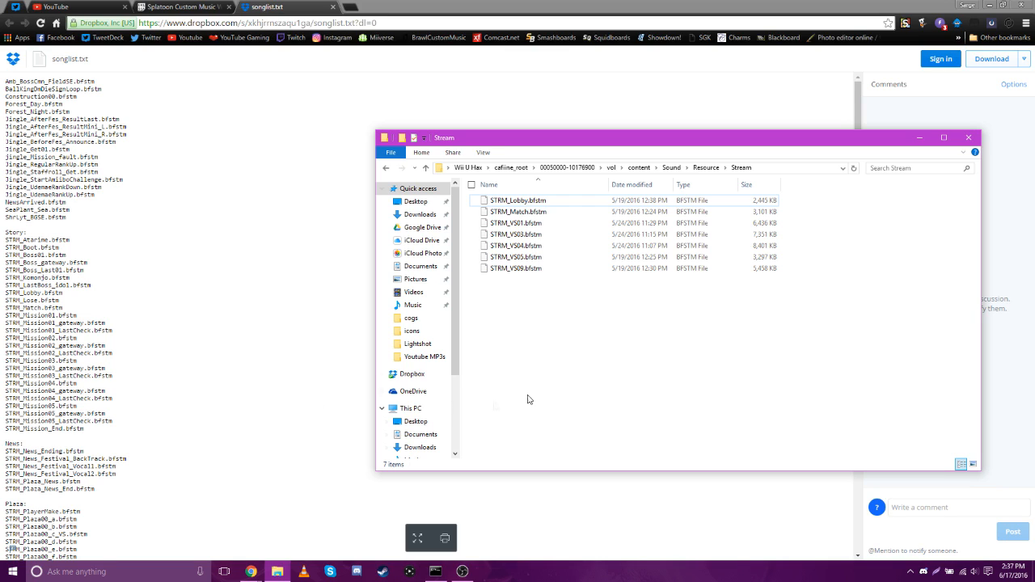
# Switch back to the Pastebin tutorial tab and bring up the Windows Start menu.
pyautogui.click(181, 7)
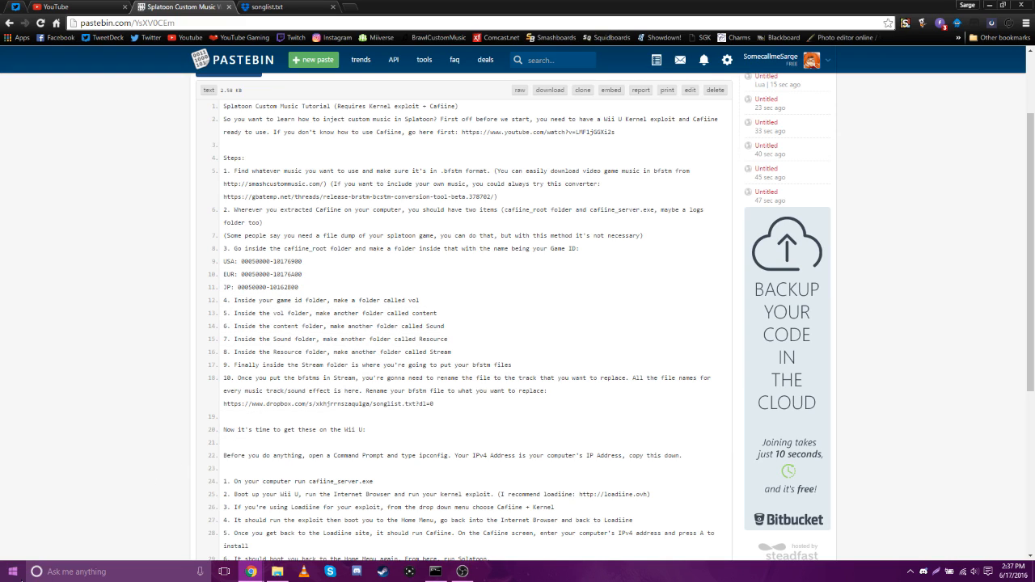
pyautogui.click(12, 571)
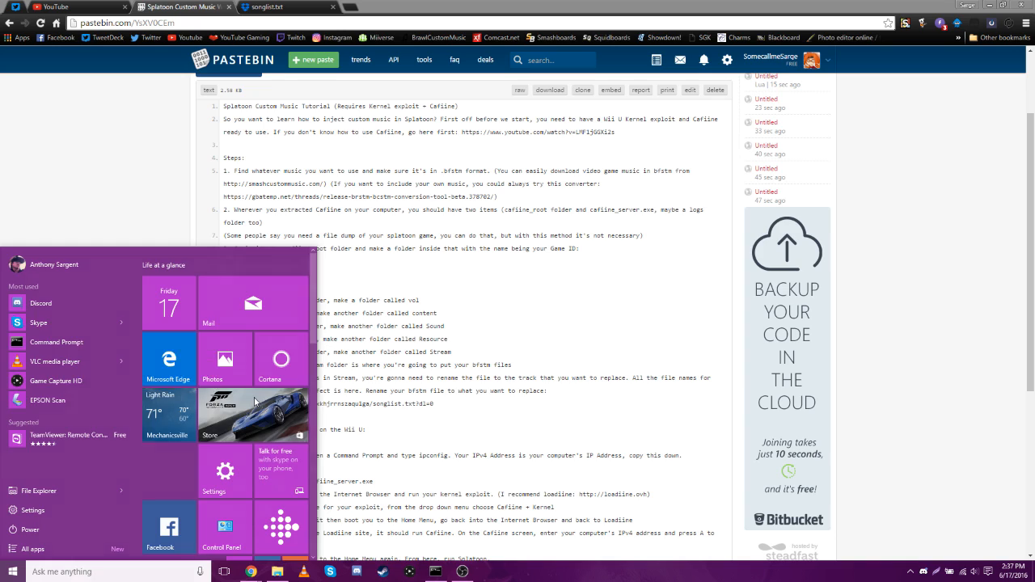
# Launch Command Prompt from the Start menu and run ipconfig to list the network adapters.
pyautogui.click(55, 342)
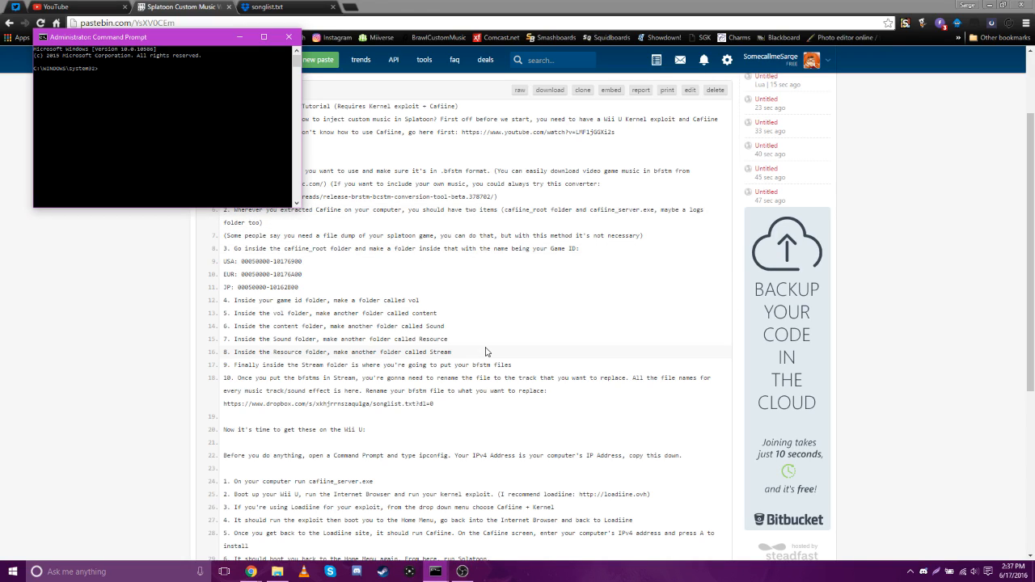
pyautogui.write('ipconfi')
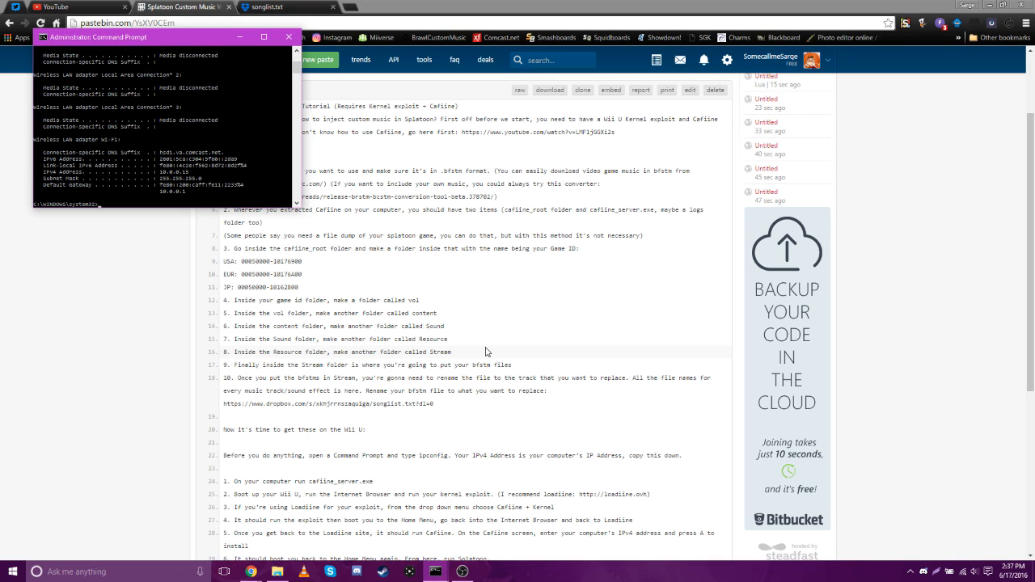
pyautogui.moveTo(191, 178)
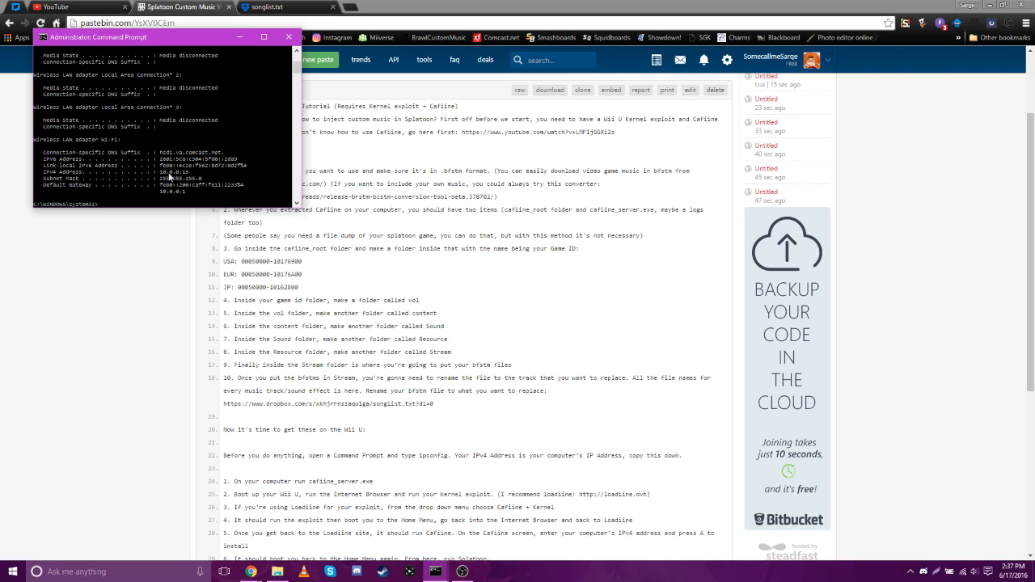
pyautogui.moveTo(178, 177)
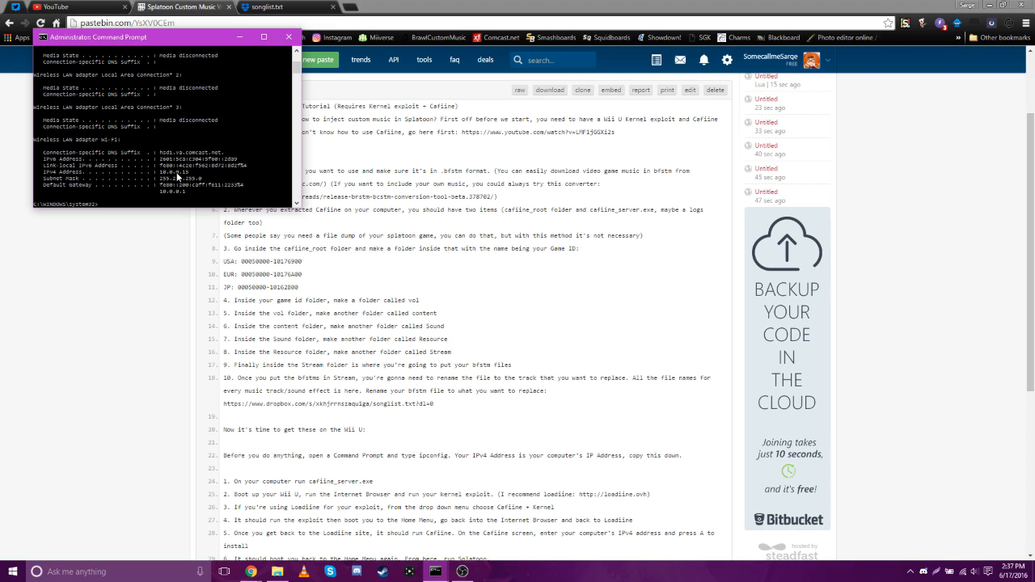
pyautogui.moveTo(278, 211)
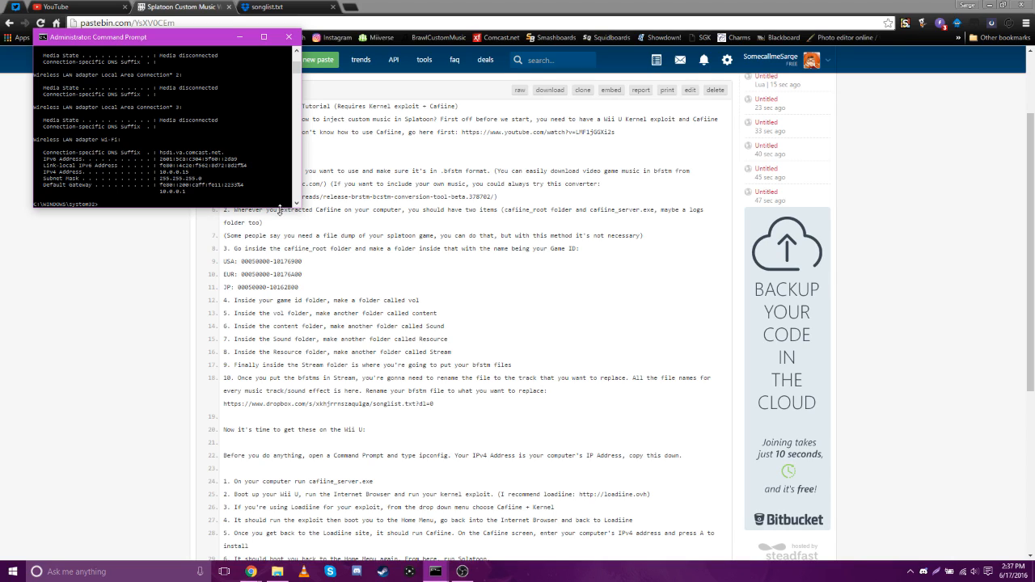
pyautogui.moveTo(123, 108)
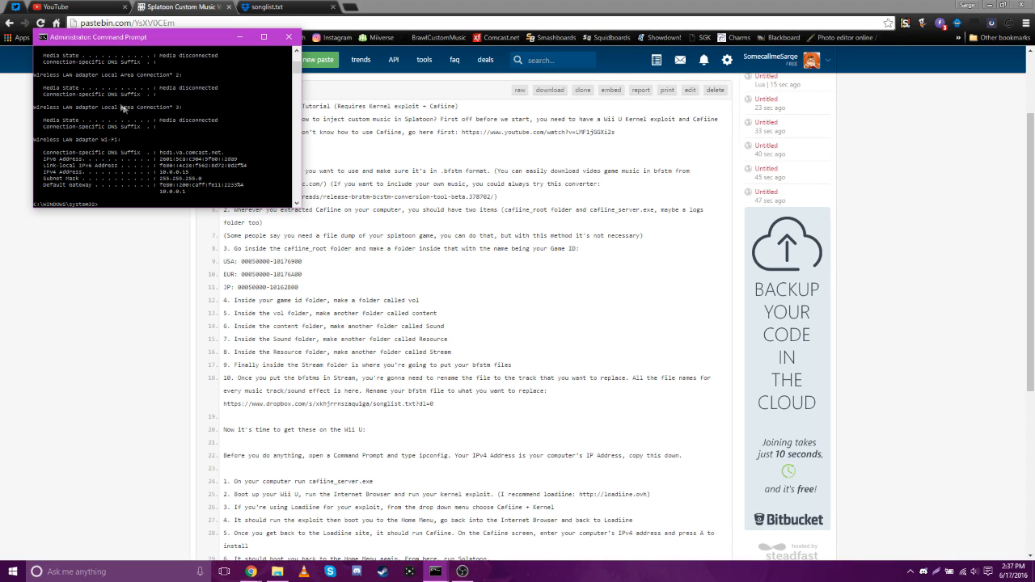
pyautogui.moveTo(207, 197)
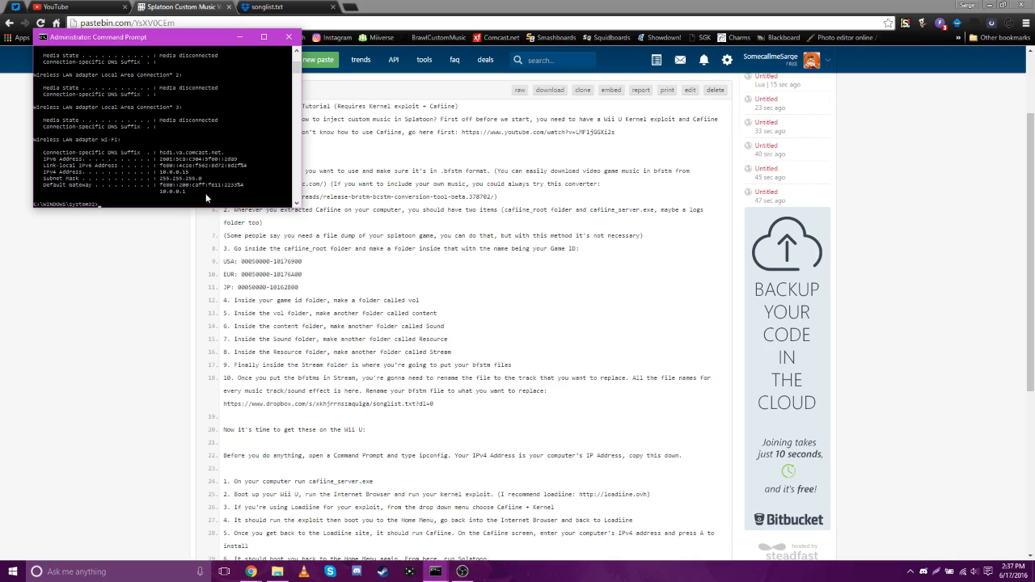
pyautogui.moveTo(213, 225)
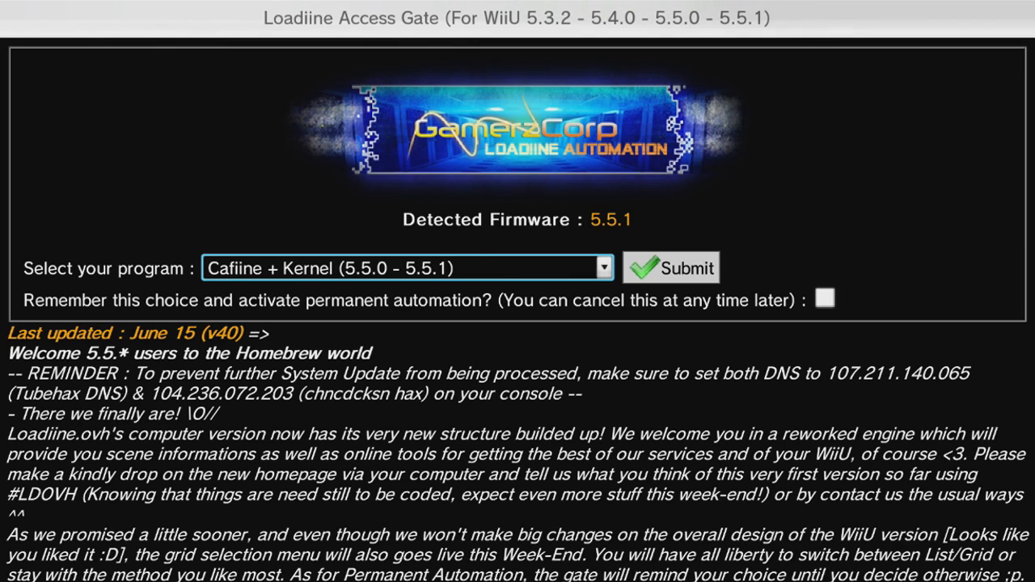
# Submit 'Cafiine + Kernel (5.5.0 - 5.5.1)' on the Loadiine Access Gate to launch it.
pyautogui.click(670, 269)
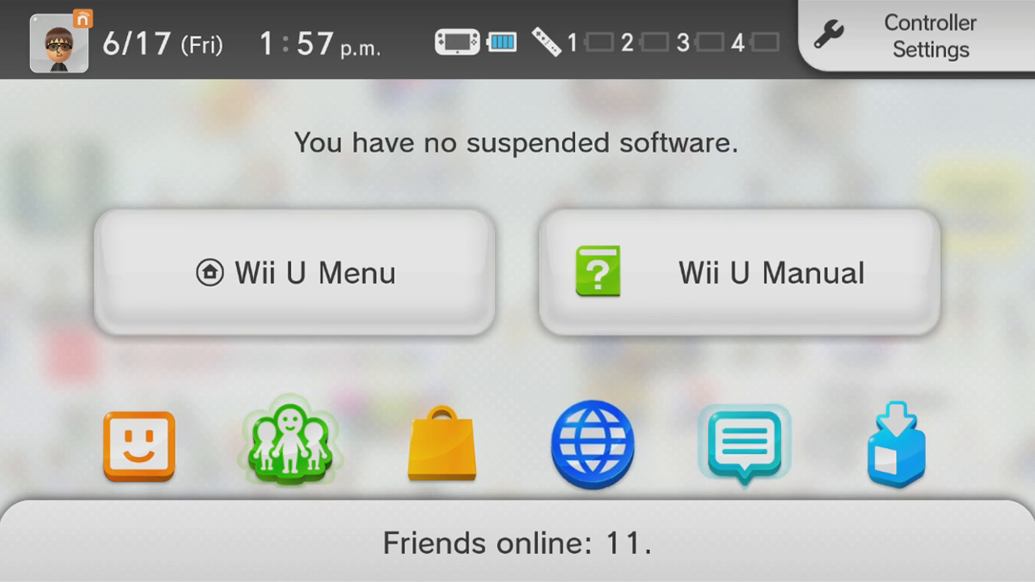
# Return from the HOME Menu to the main Wii U Menu.
pyautogui.click(592, 445)
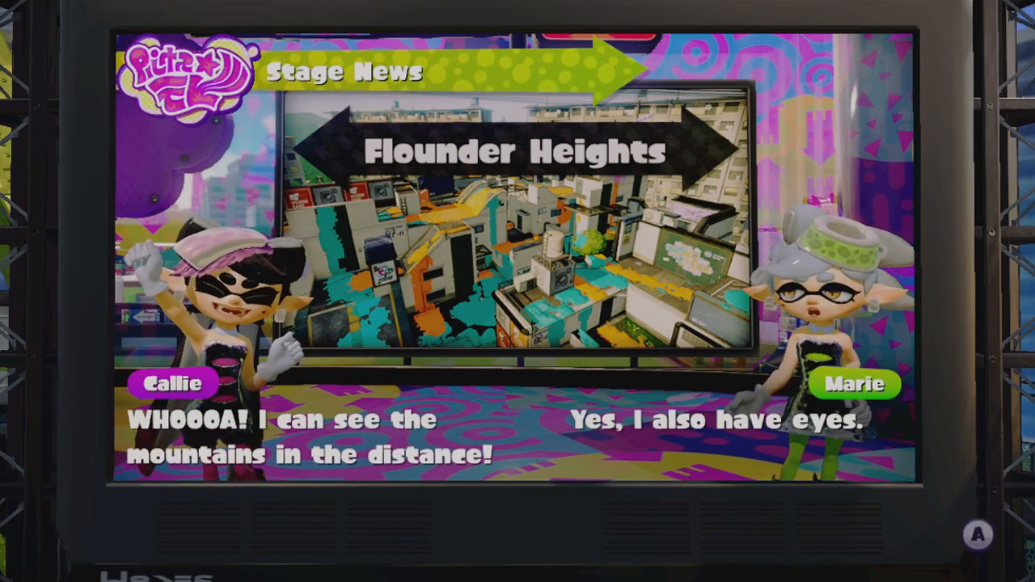
# Advance the Stage News from Flounder Heights to Camp Triggerfish.
pyautogui.press('A')
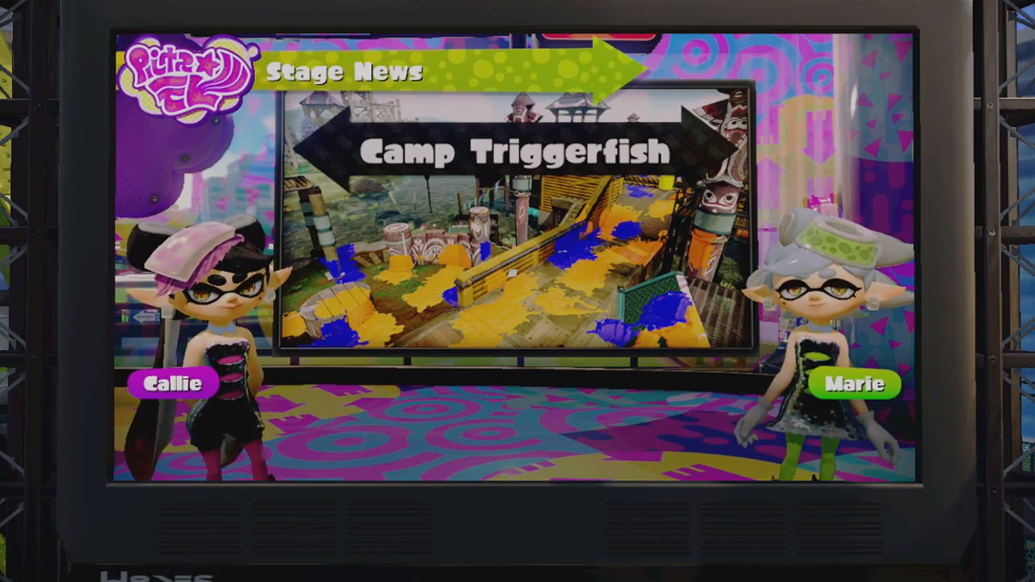